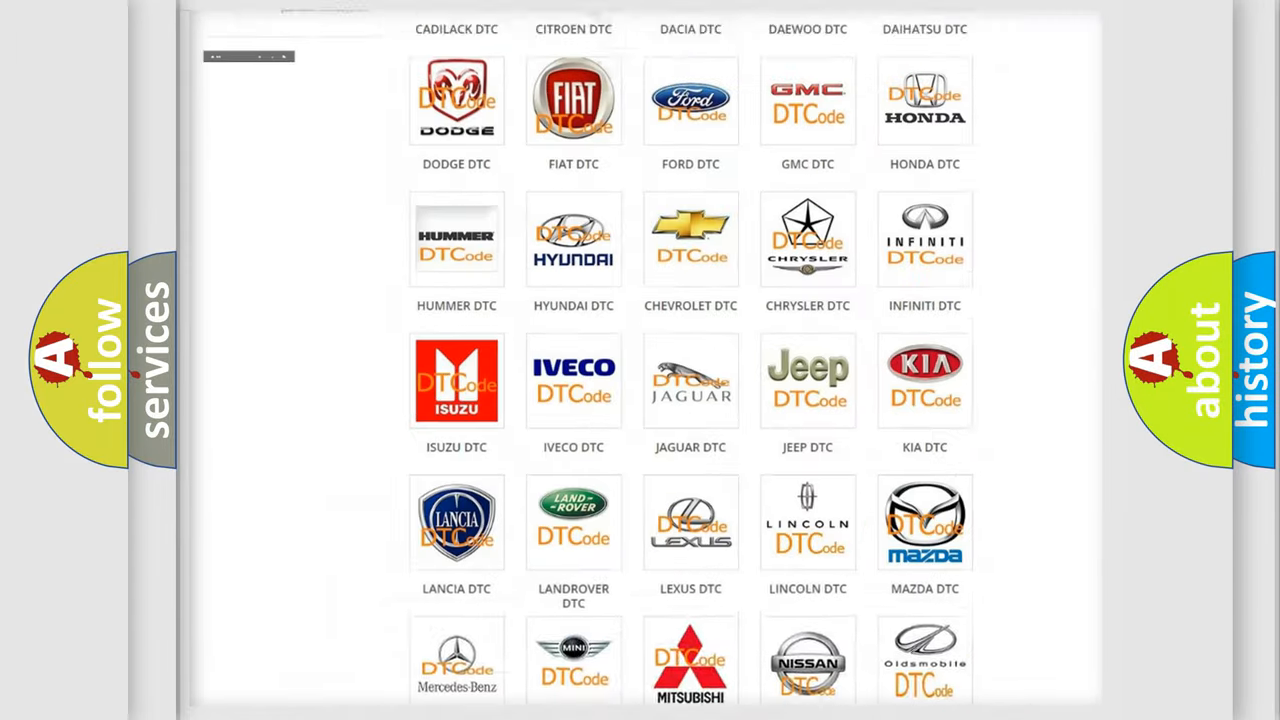
Pick Saturn from the DTC makes grid and browse its codes to P0190:07
scroll("up", 3)
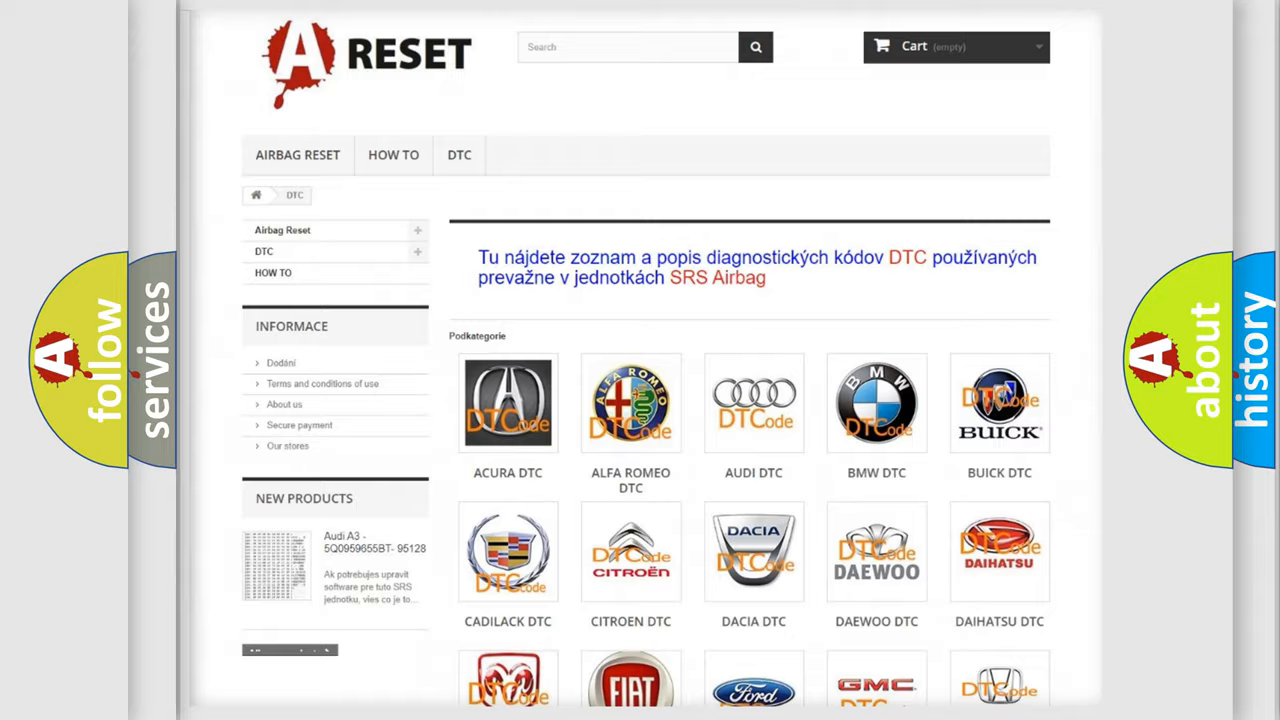
scroll("down", 3)
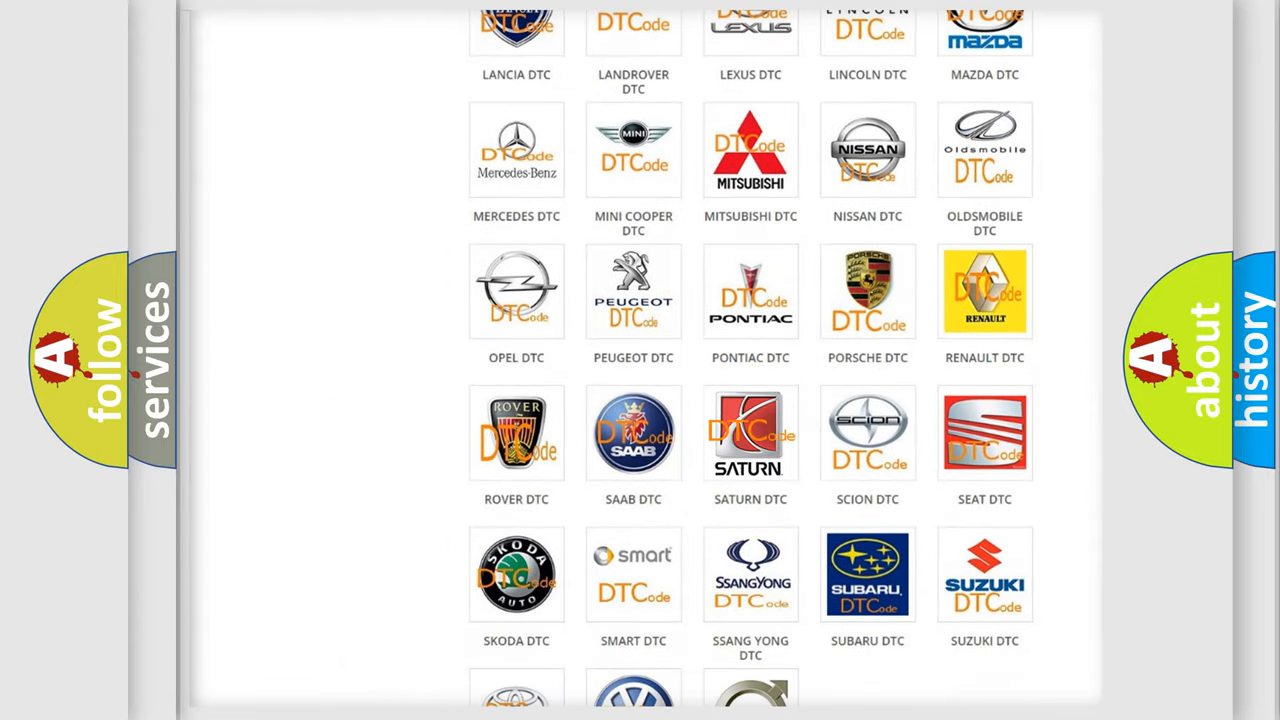
left_click(750, 432)
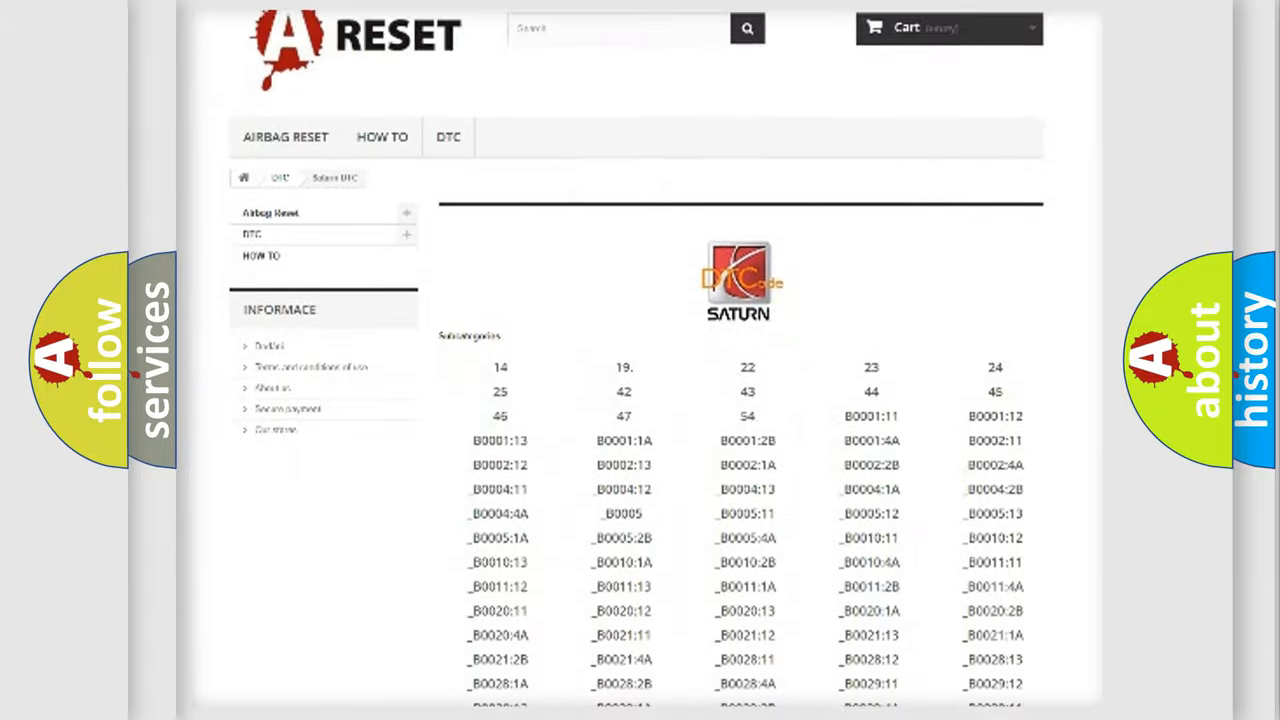
scroll("down", 3)
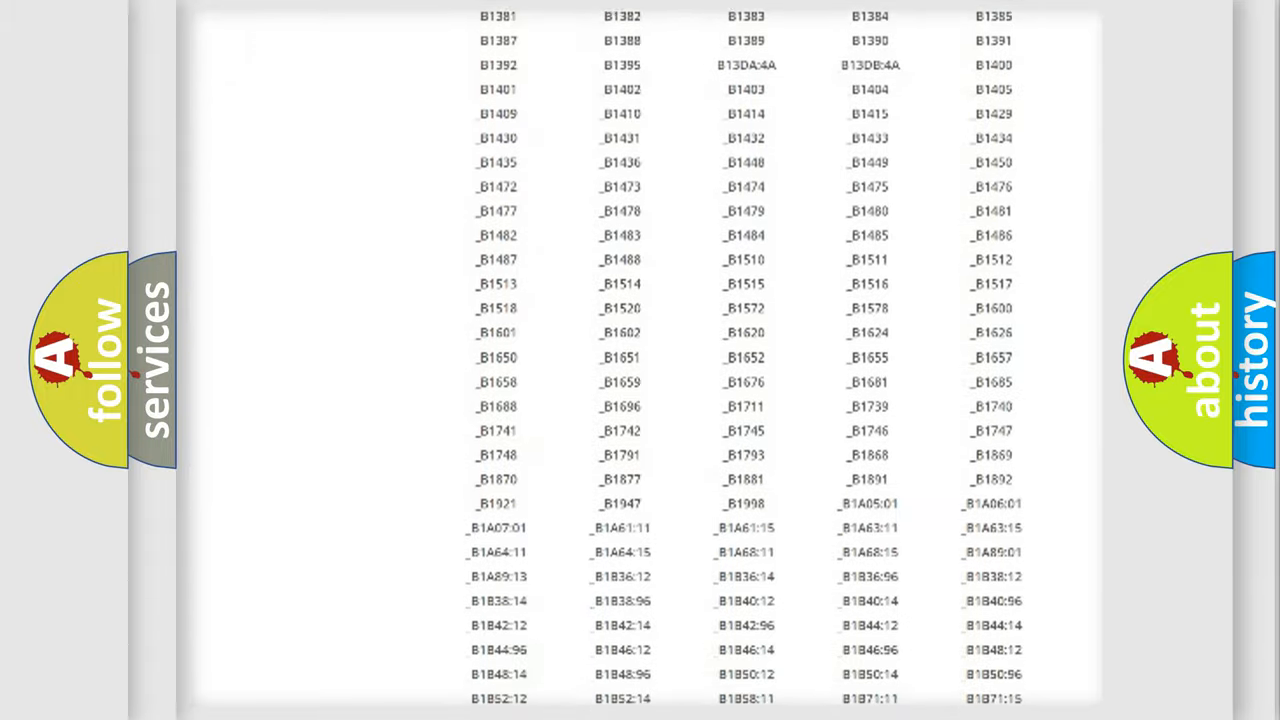
scroll("up", 3)
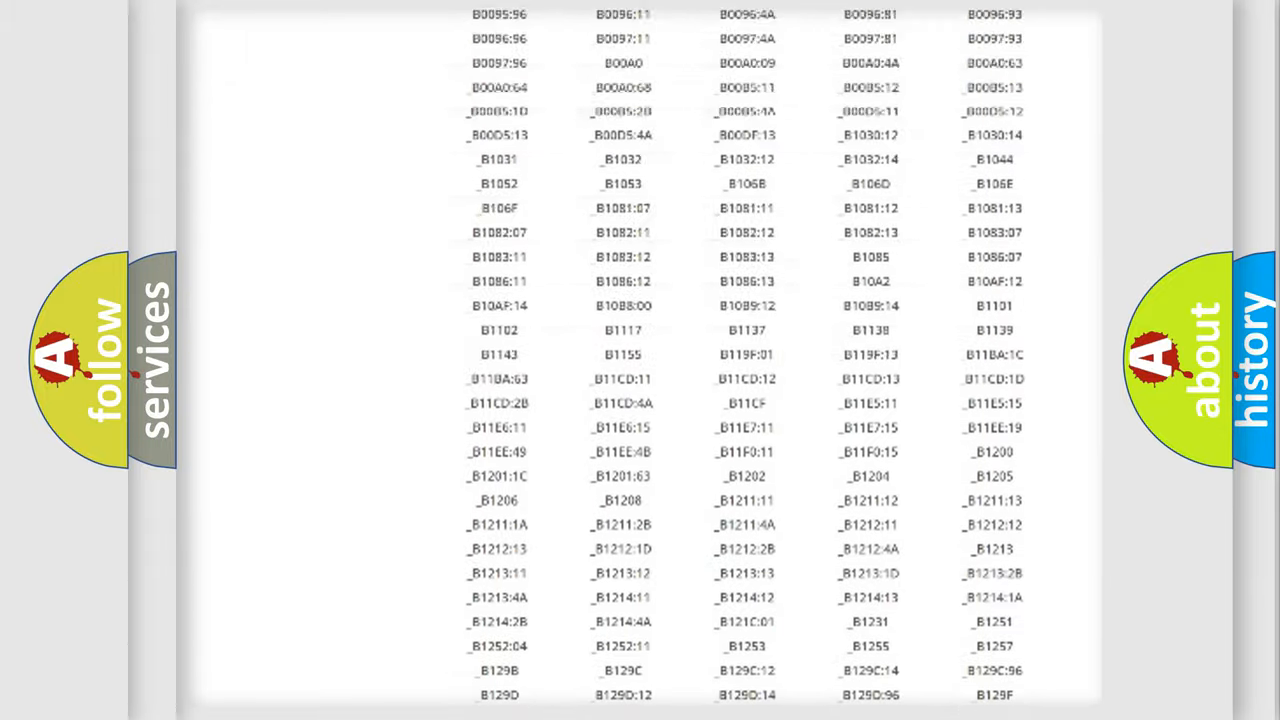
scroll("up", 3)
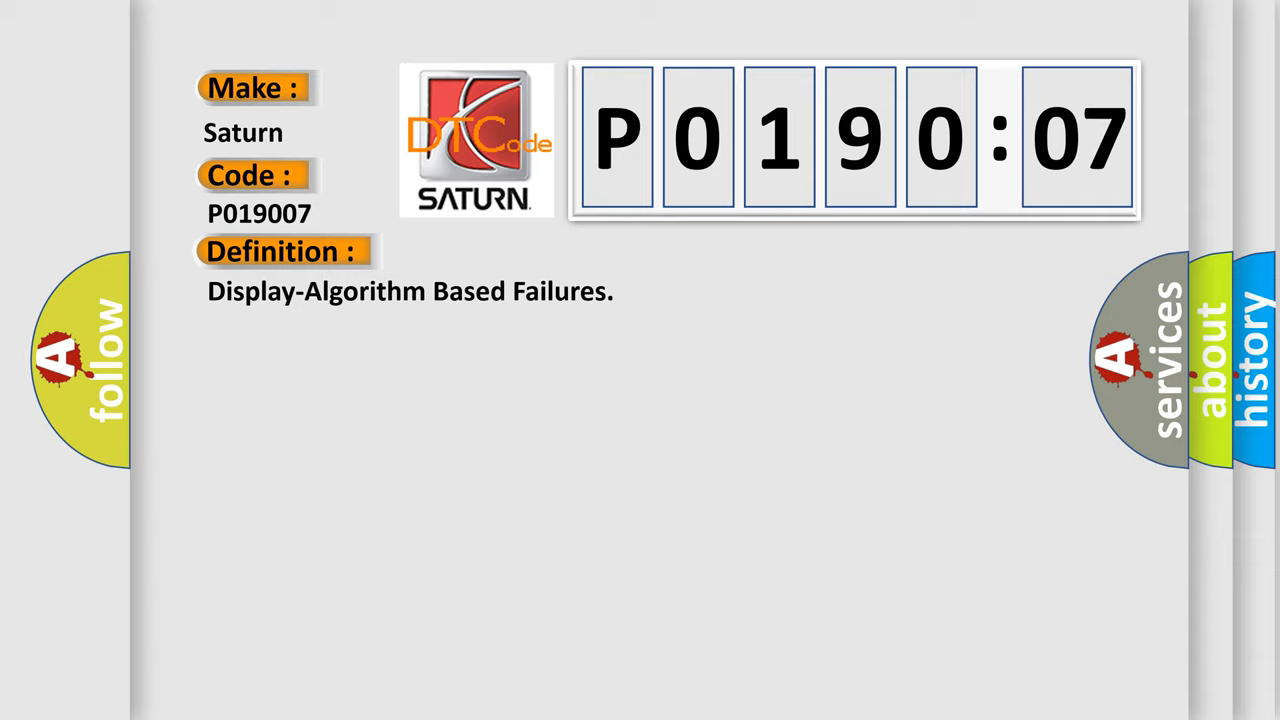
Show the P0190:07 Description tab about the radio module's HDCP authorisation DTC
left_click(520, 250)
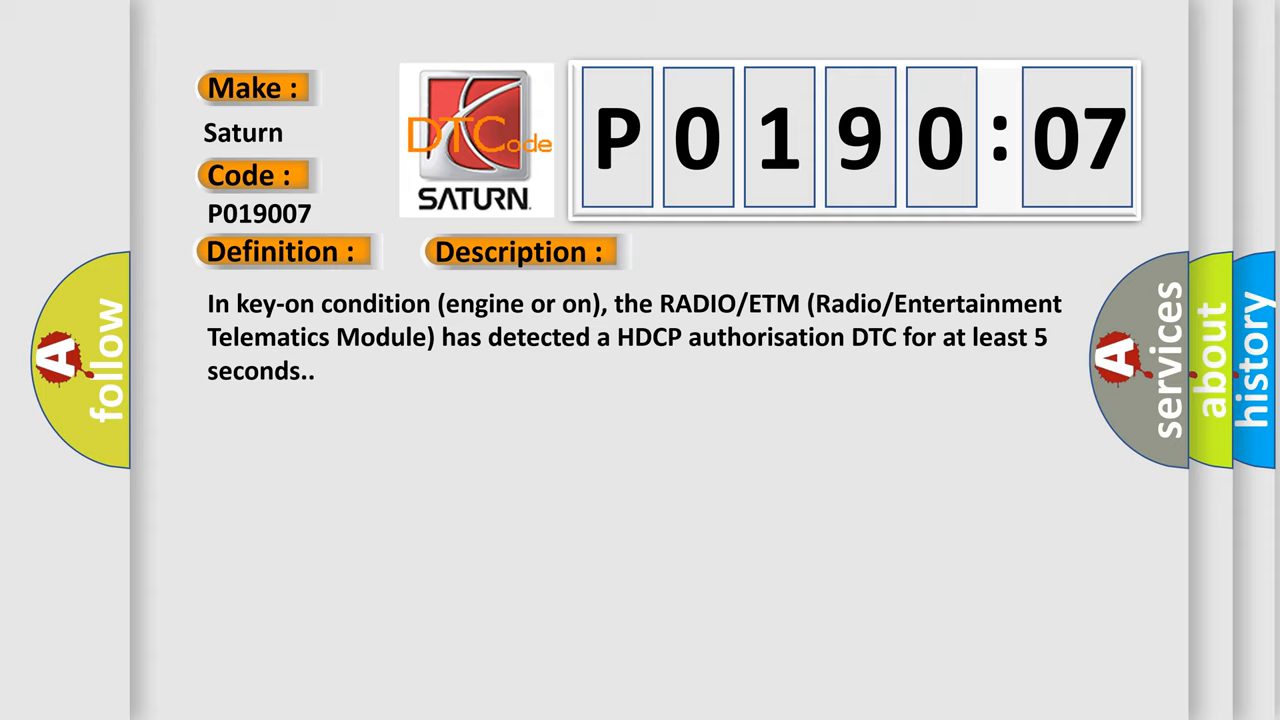
Show the P0190:07 Cause tab listing display installation, connector and pin faults
left_click(735, 251)
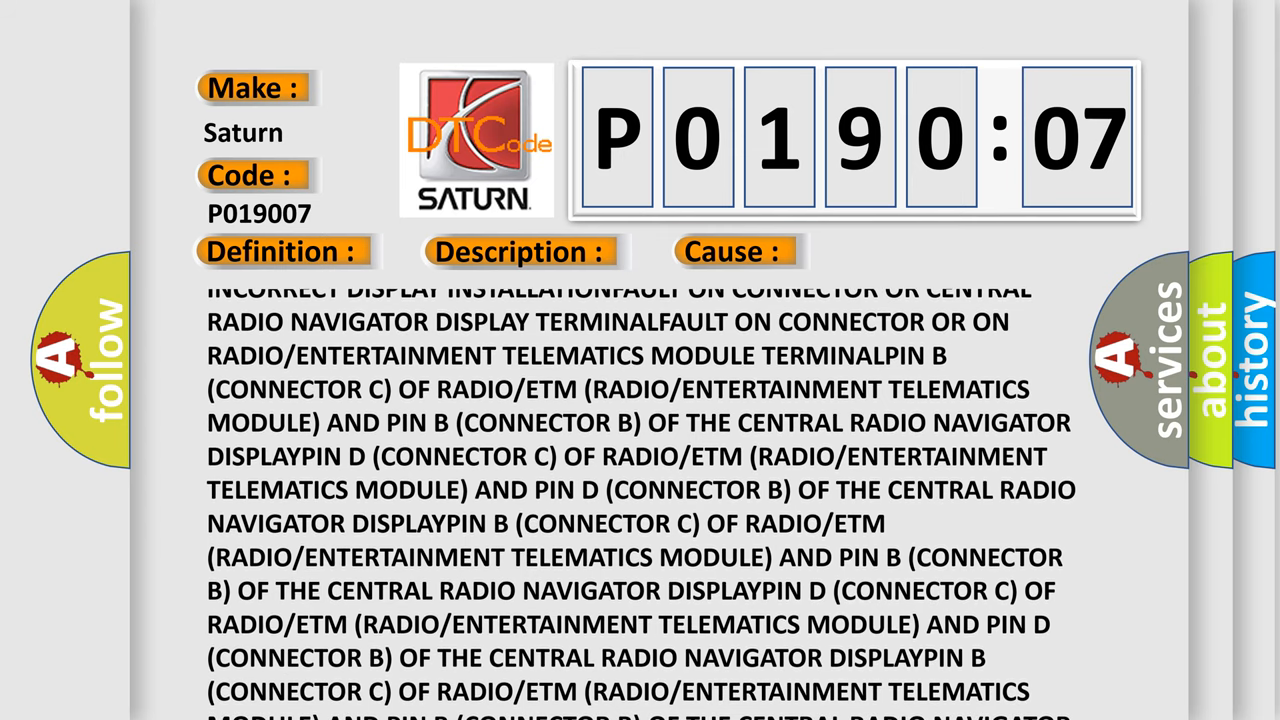
Scroll the P0190:07 cause text down to the final Mechanical Failure paragraph
scroll("up", 3)
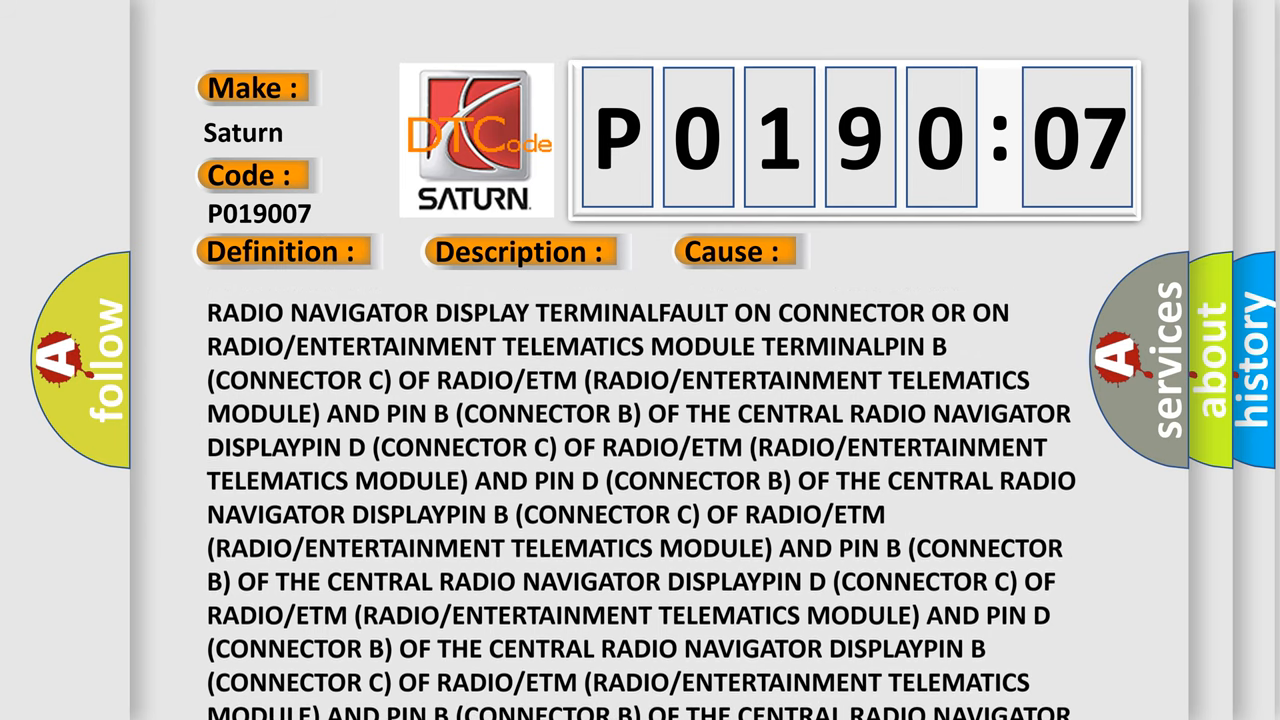
scroll("down", 3)
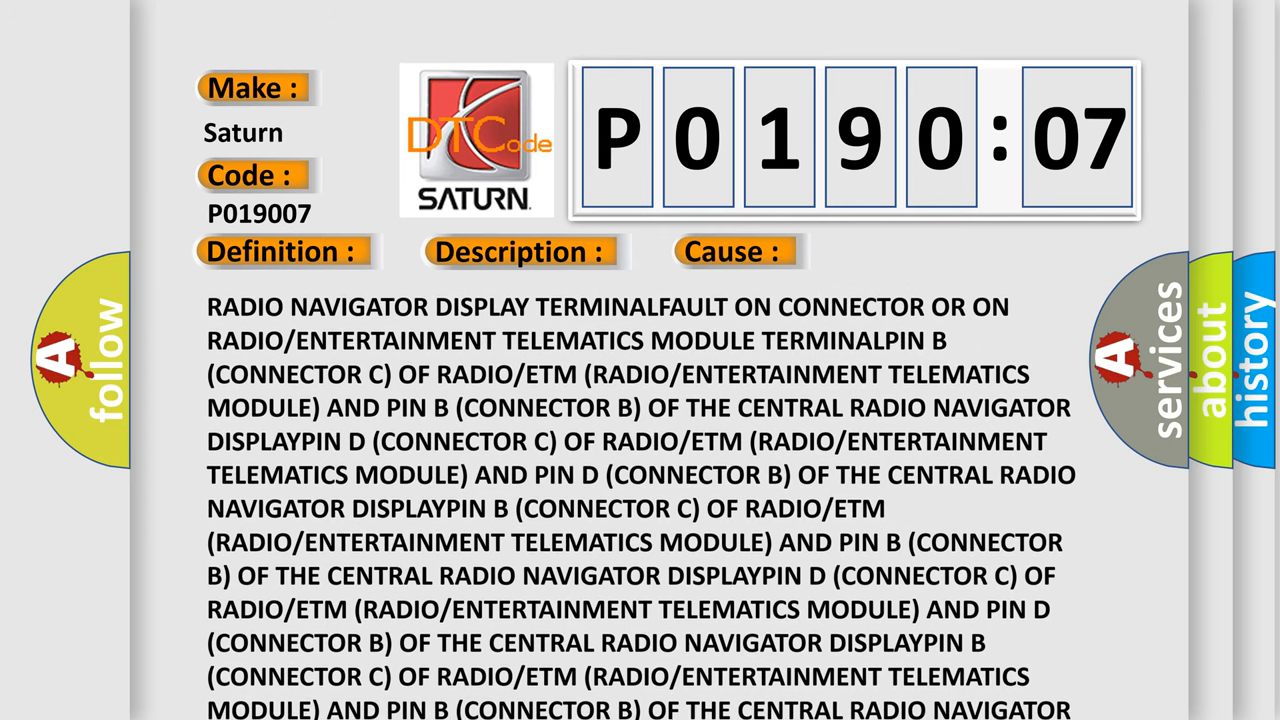
scroll("down", 3)
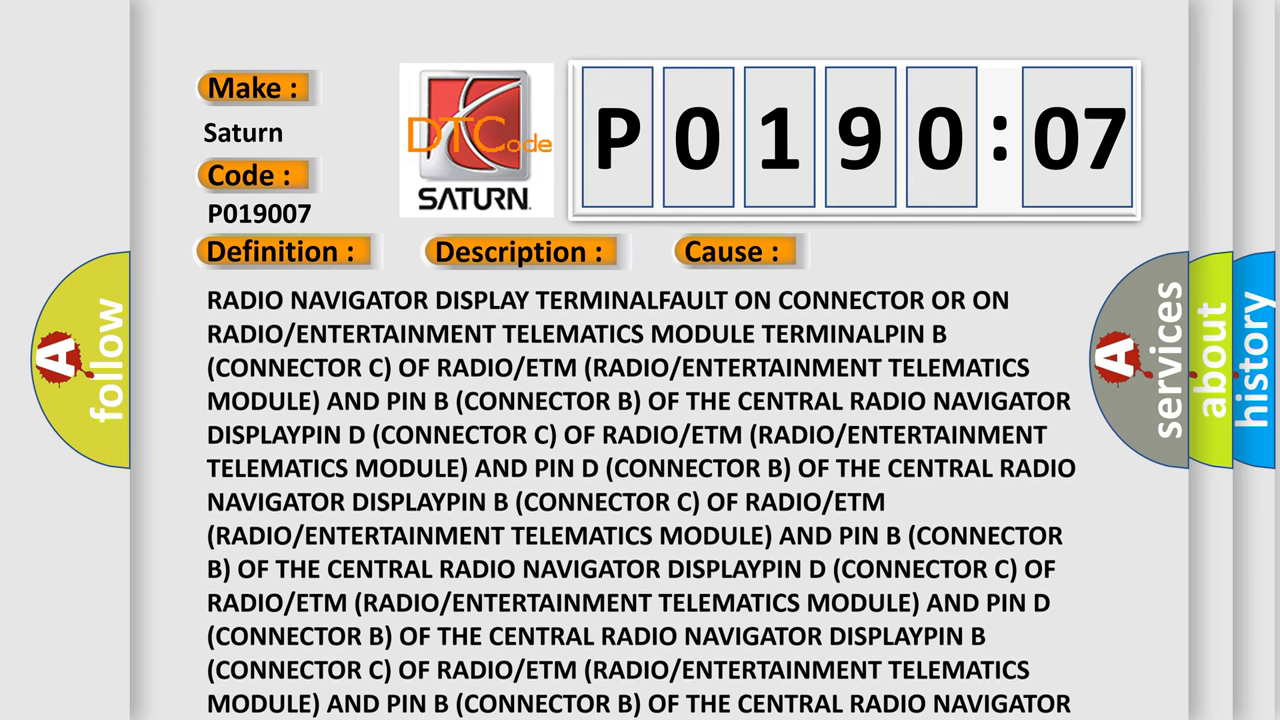
scroll("down", 3)
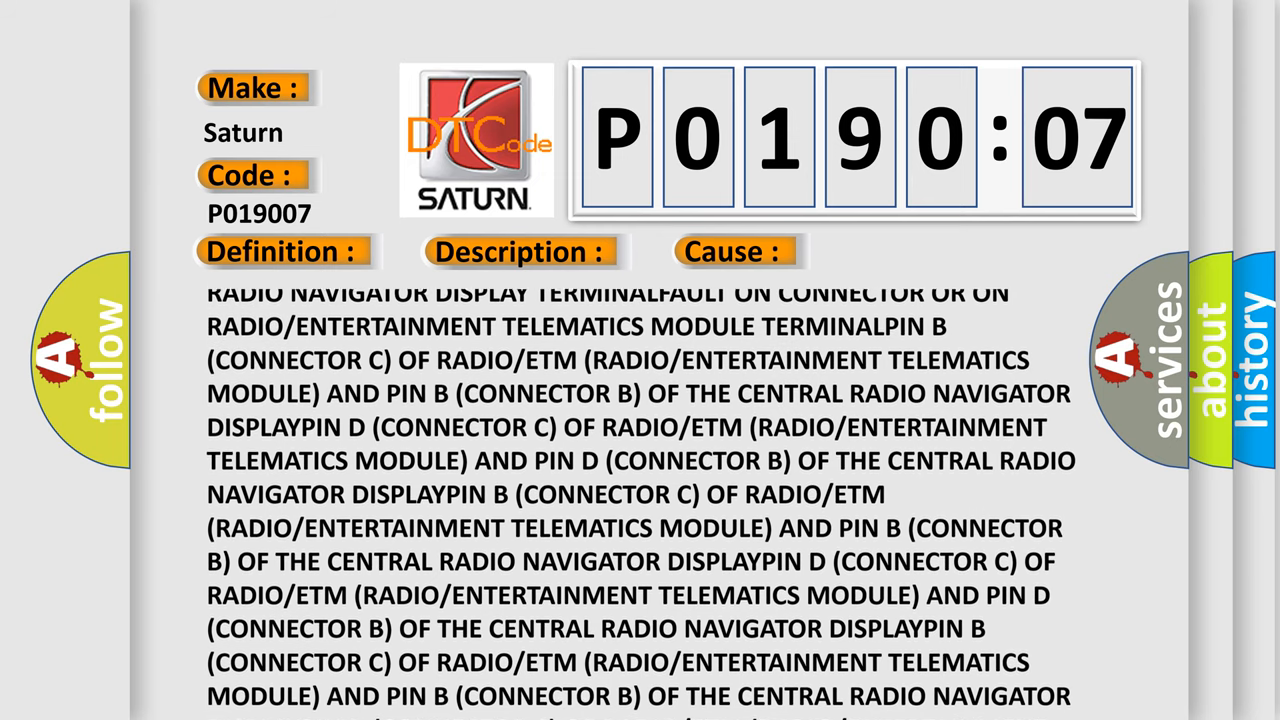
scroll("down", 3)
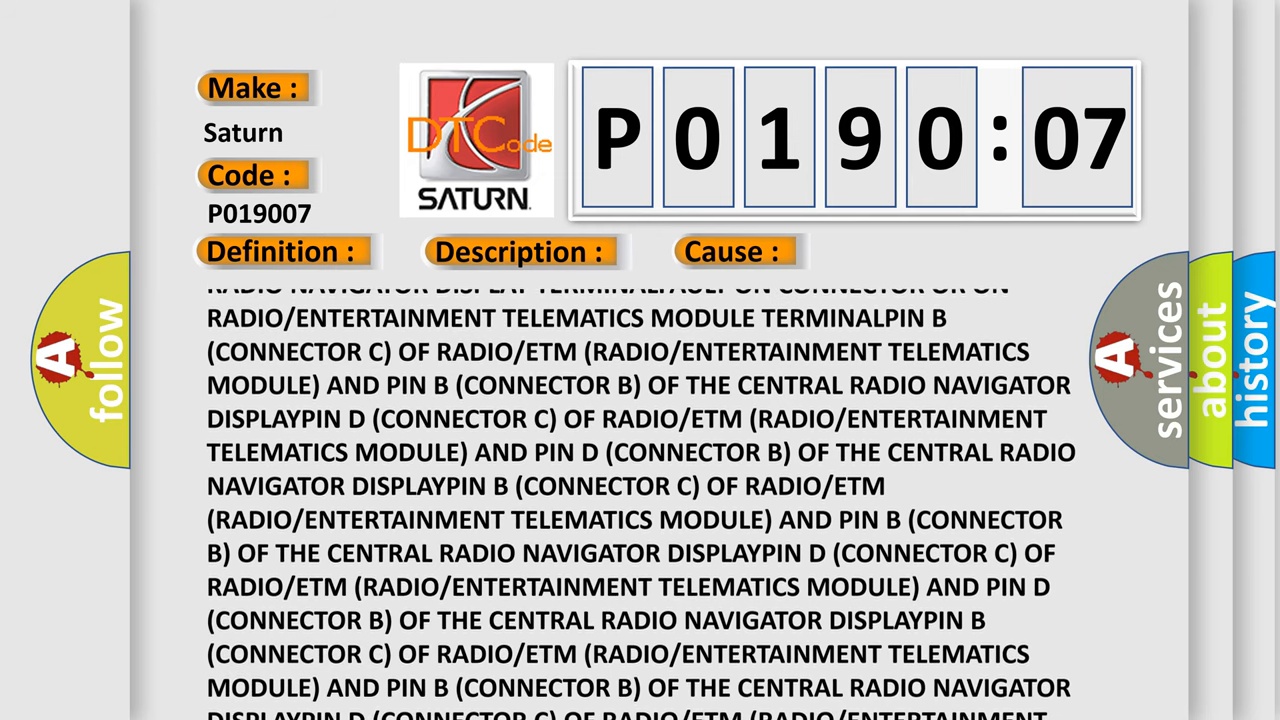
scroll("up", 3)
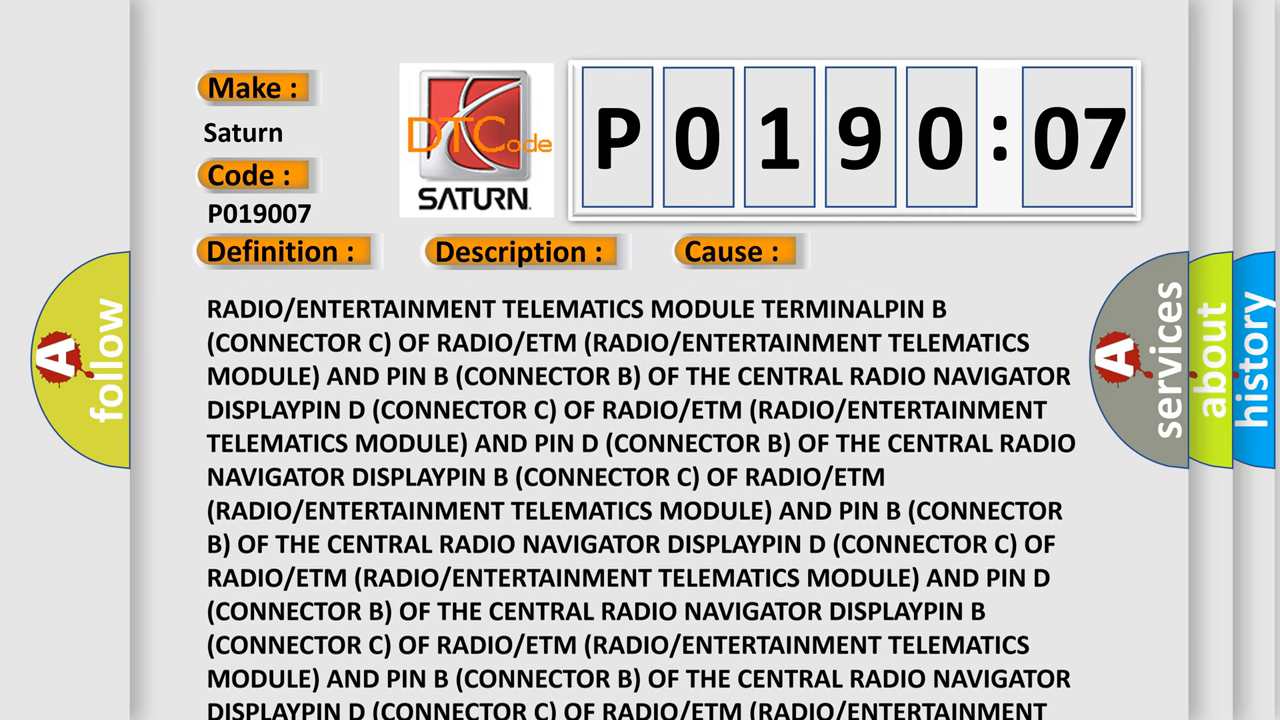
scroll("up", 3)
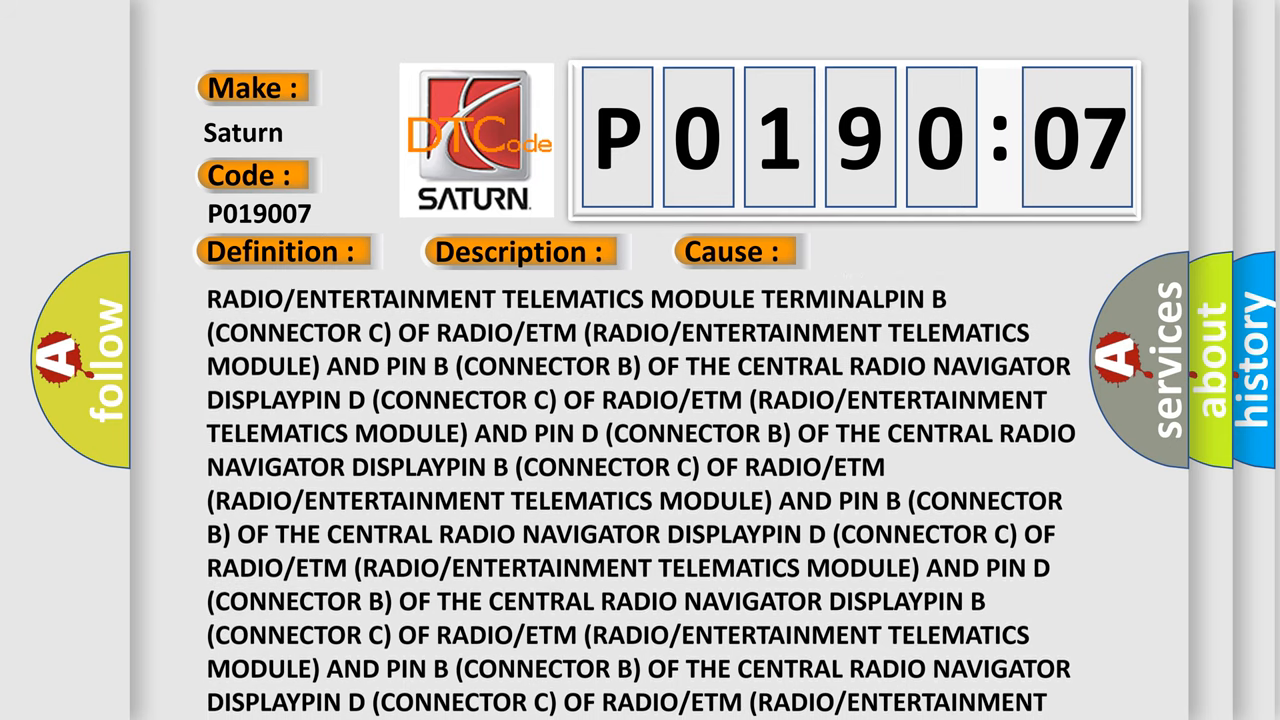
scroll("down", 3)
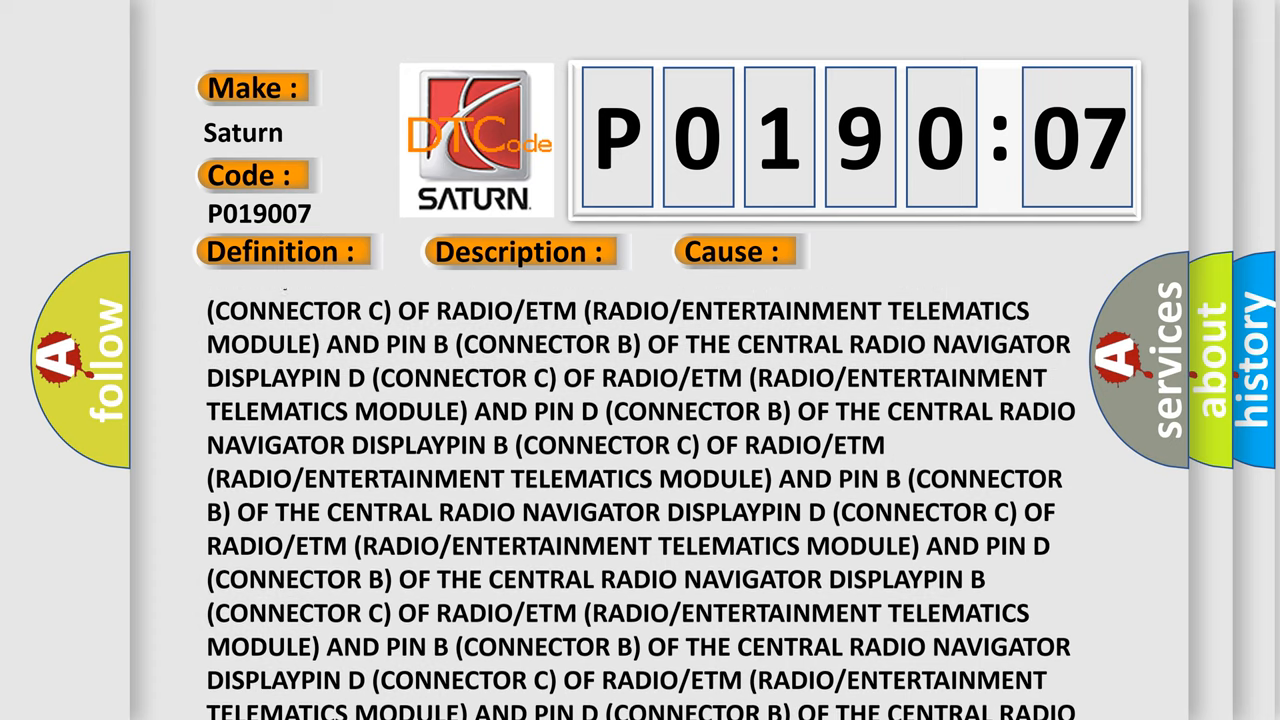
scroll("up", 3)
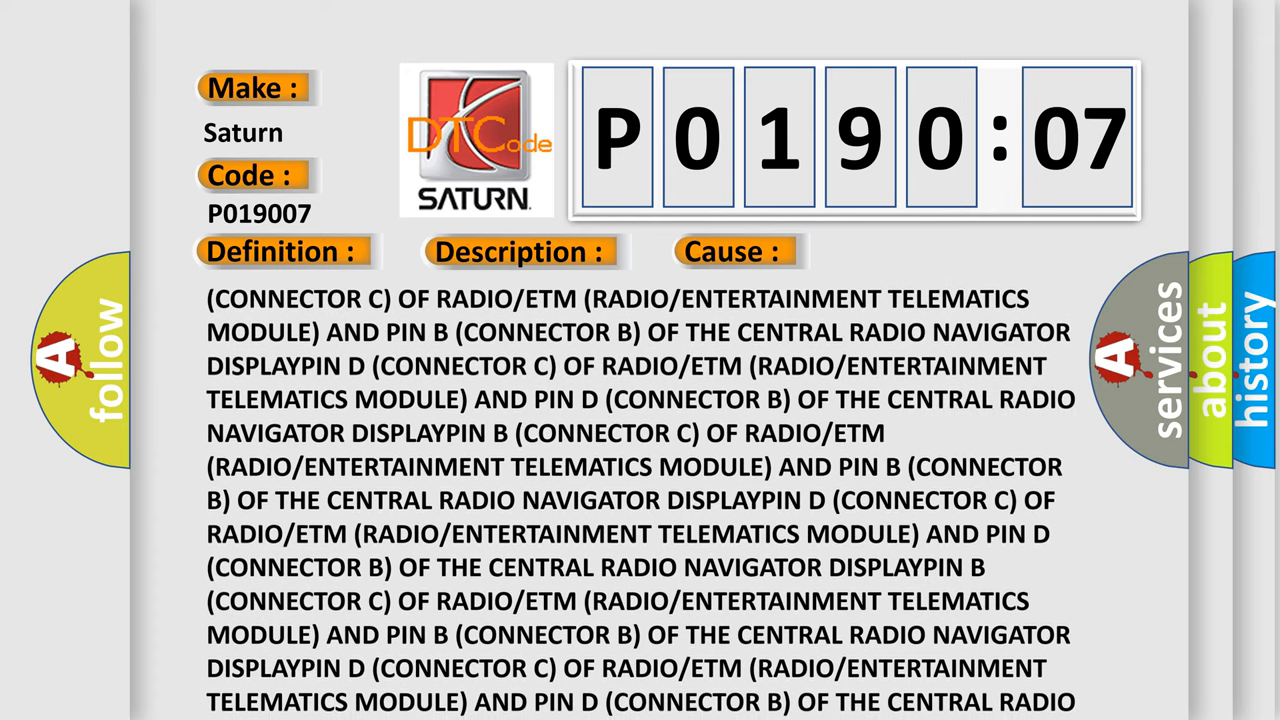
scroll("down", 3)
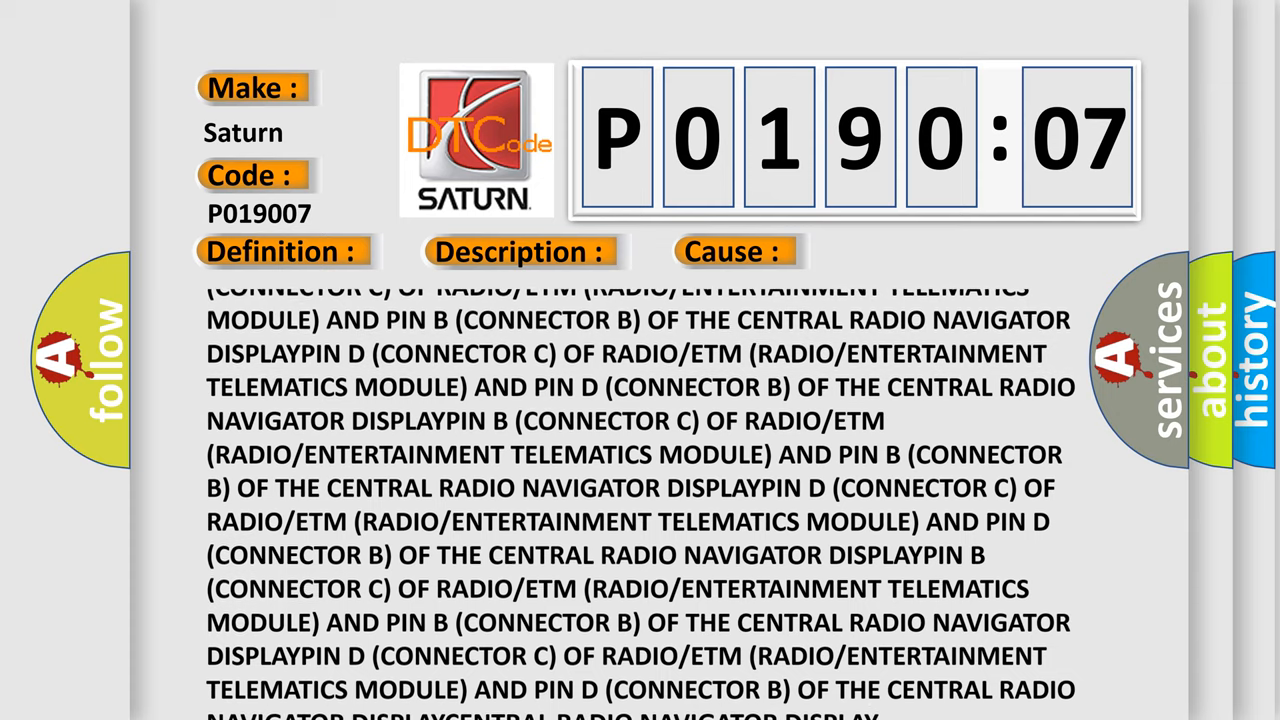
scroll("down", 3)
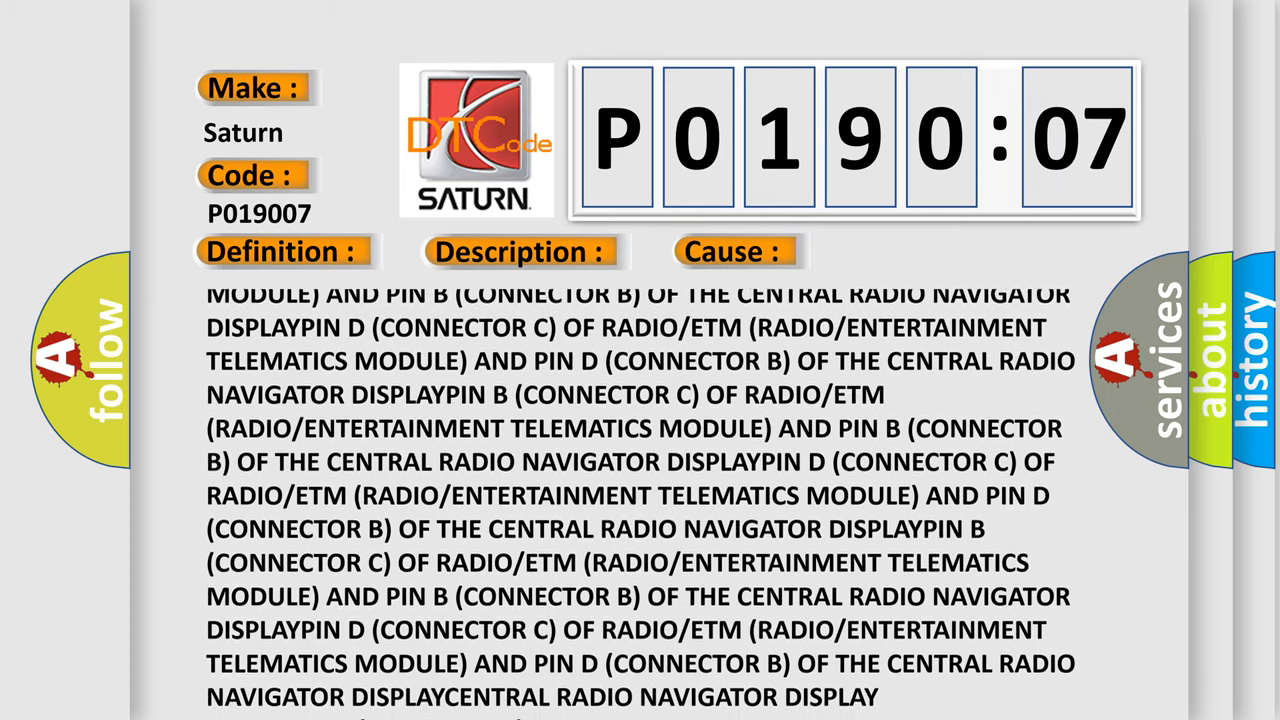
scroll("down", 3)
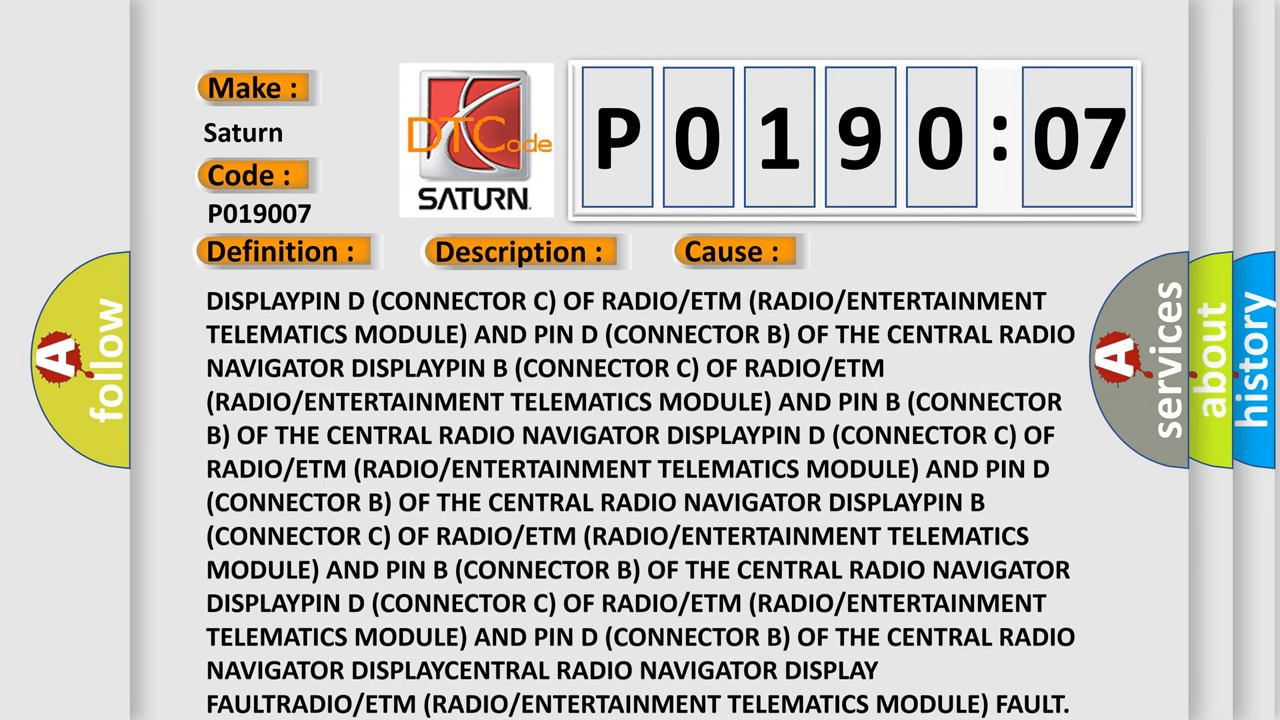
scroll("down", 3)
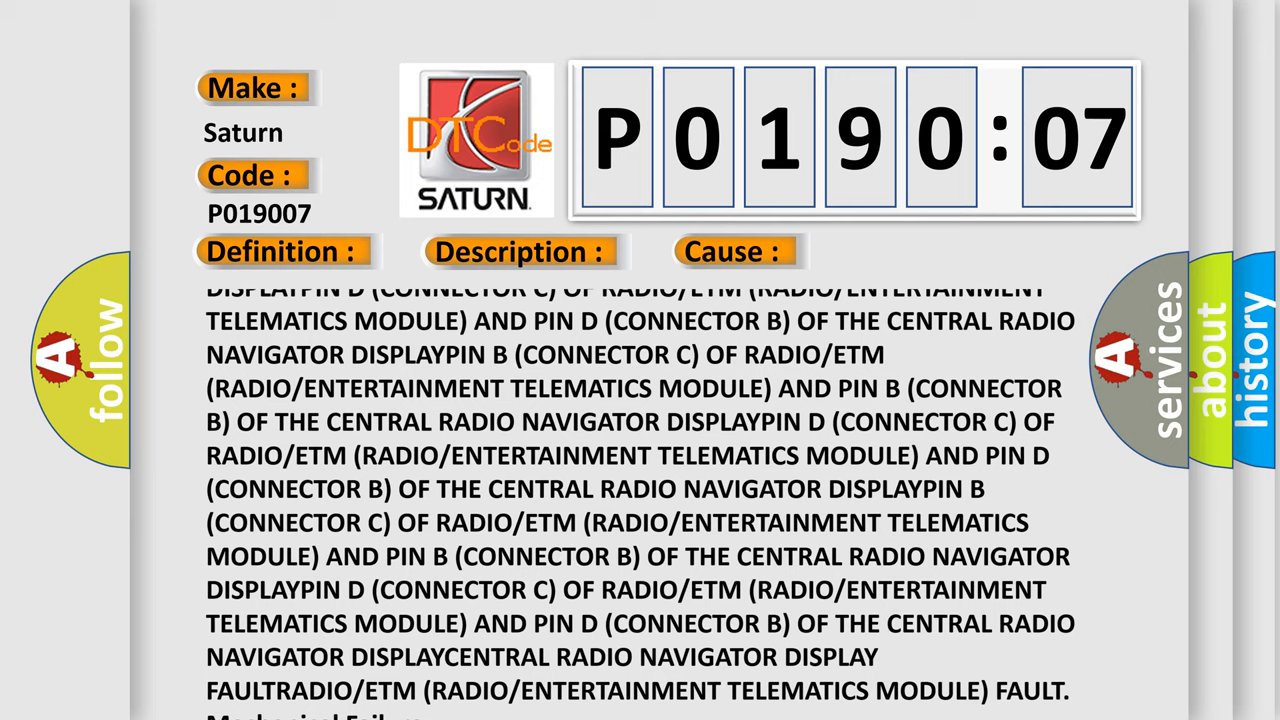
scroll("down", 3)
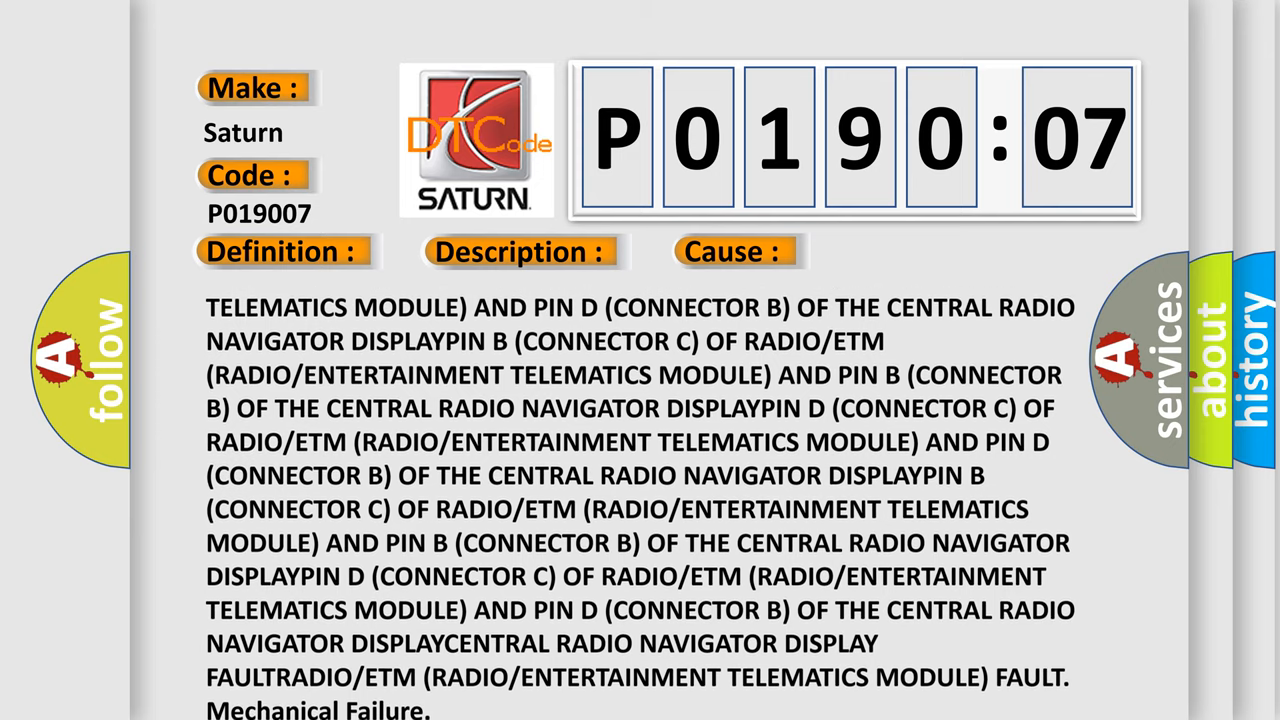
scroll("down", 3)
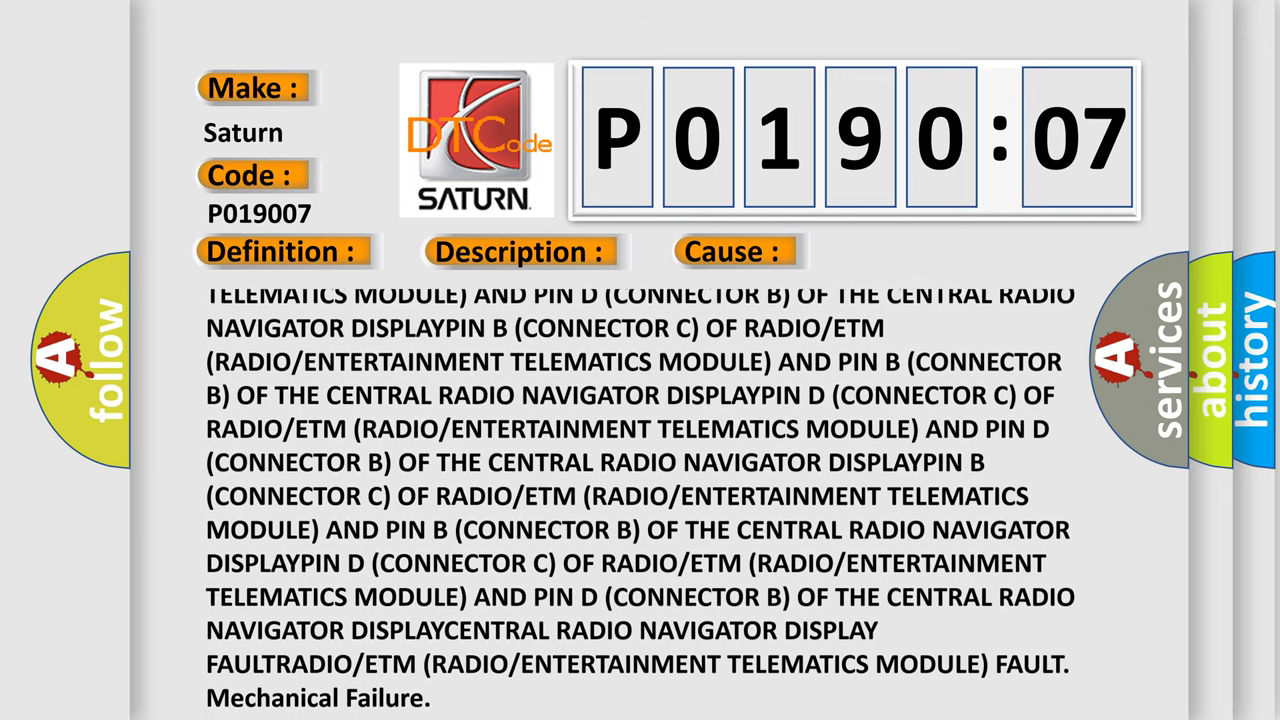
scroll("down", 3)
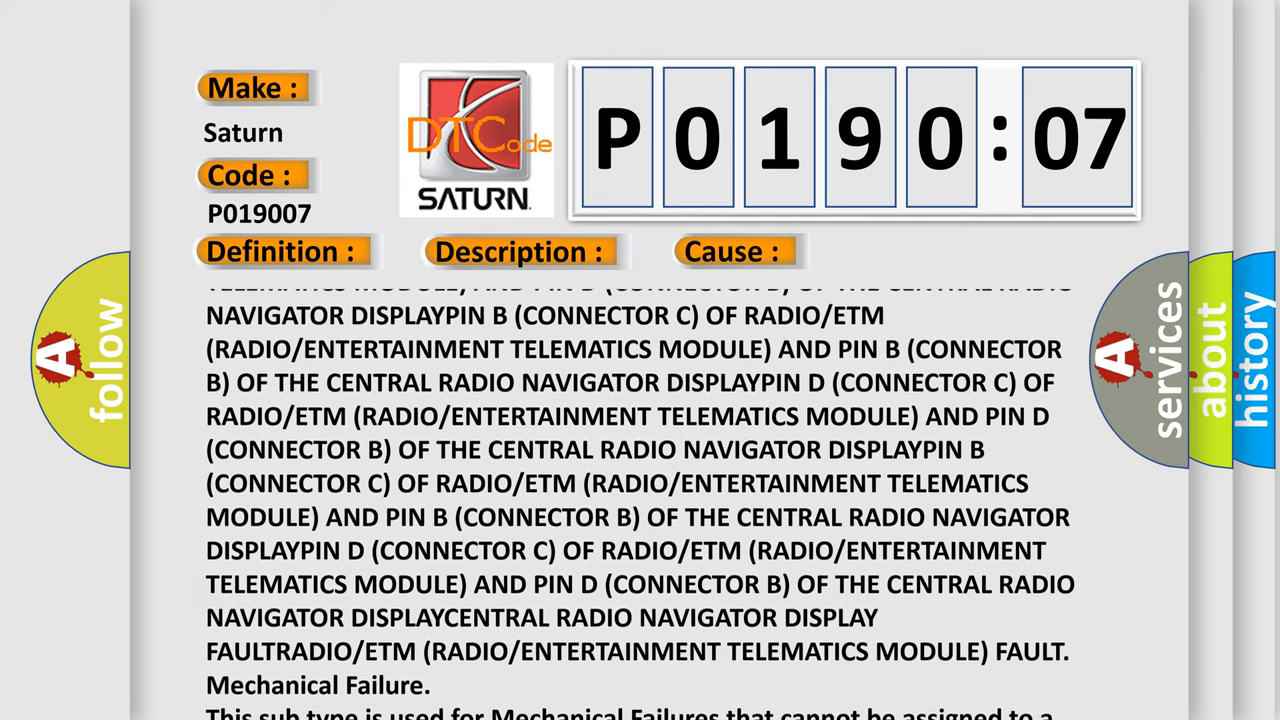
scroll("up", 3)
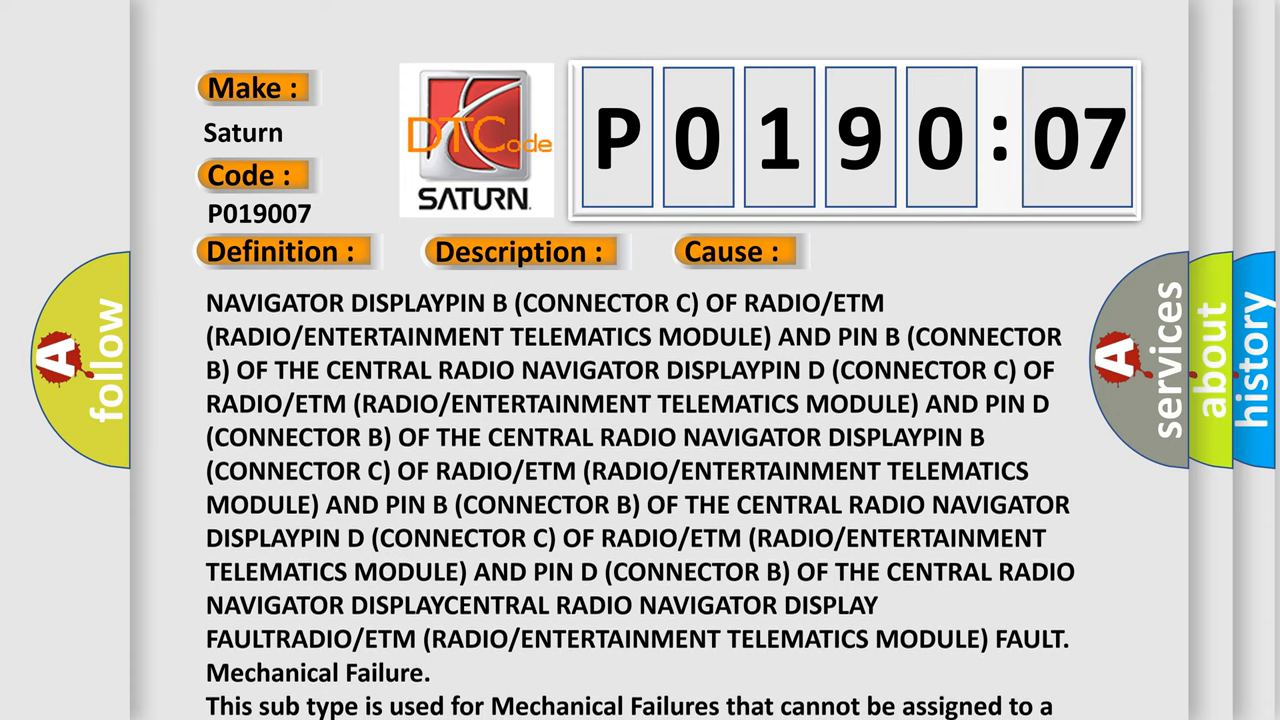
scroll("down", 3)
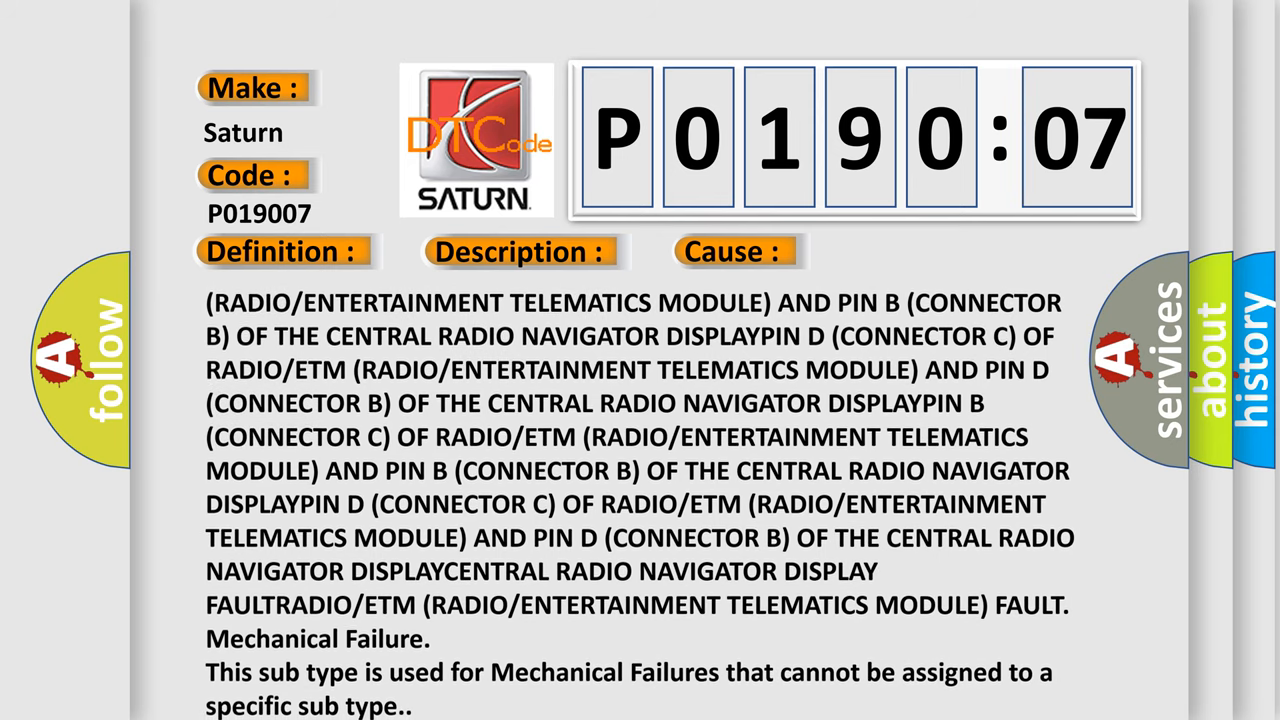
scroll("down", 3)
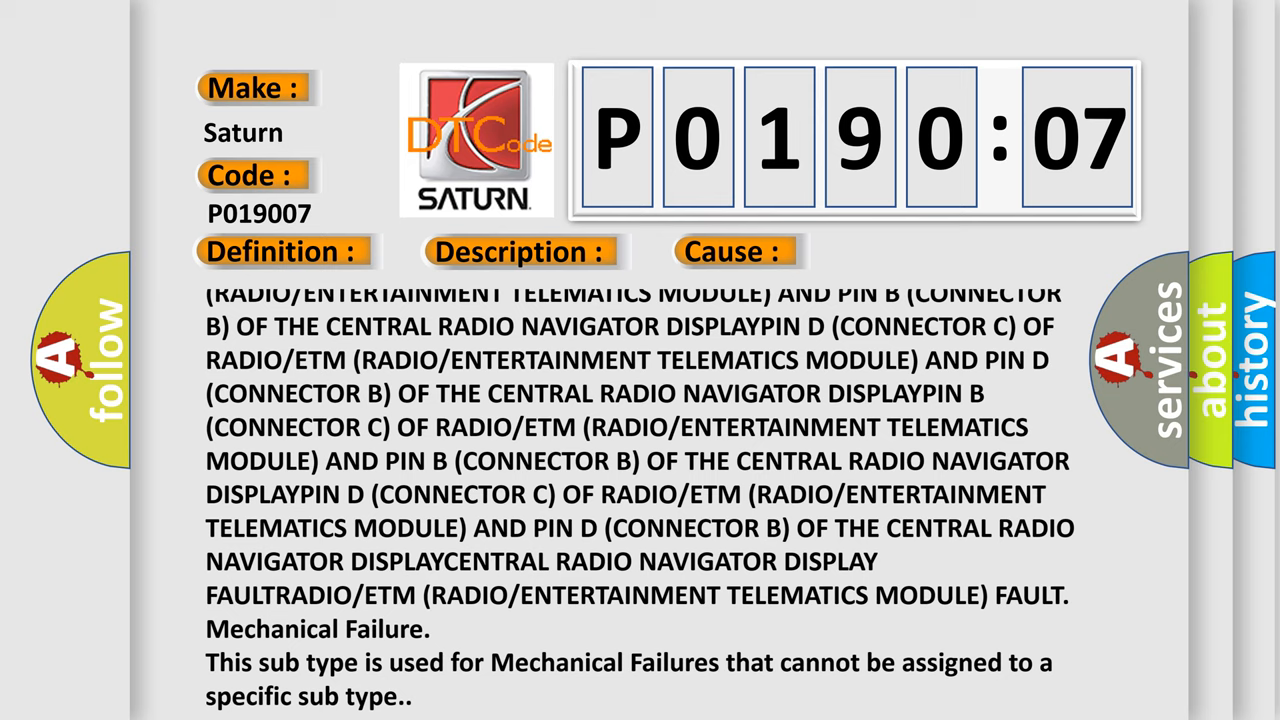
scroll("up", 3)
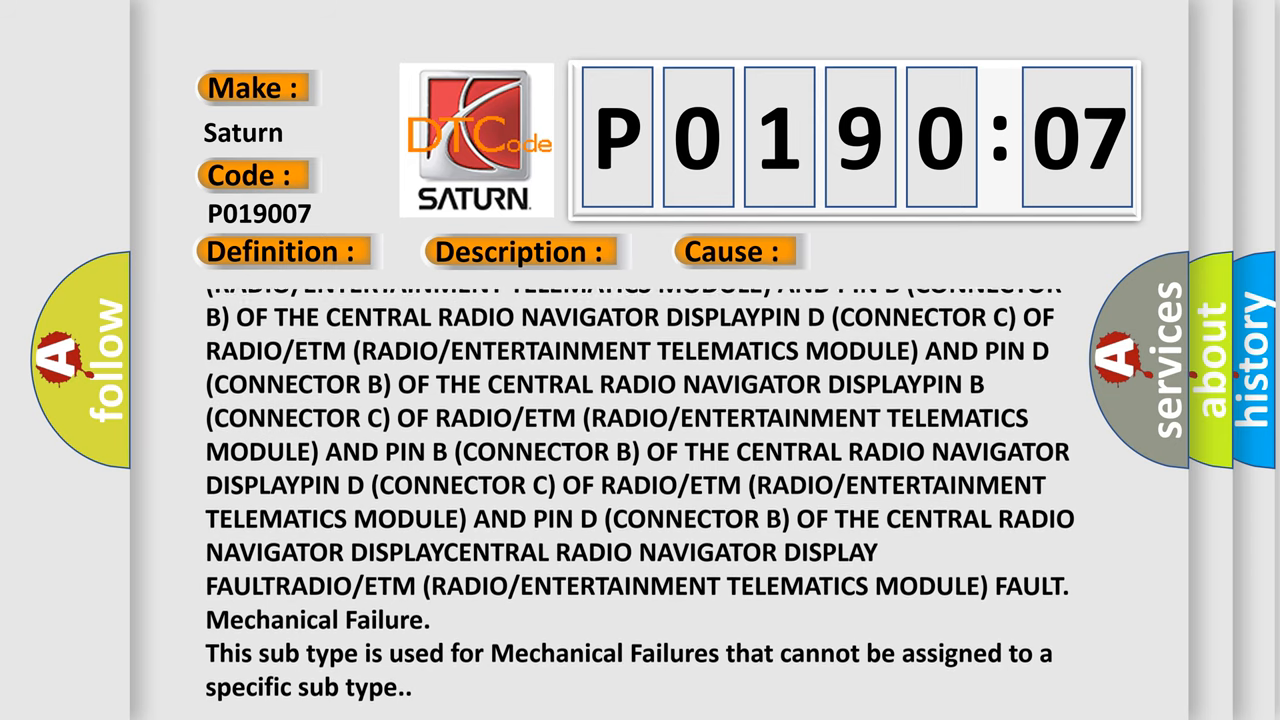
scroll("up", 3)
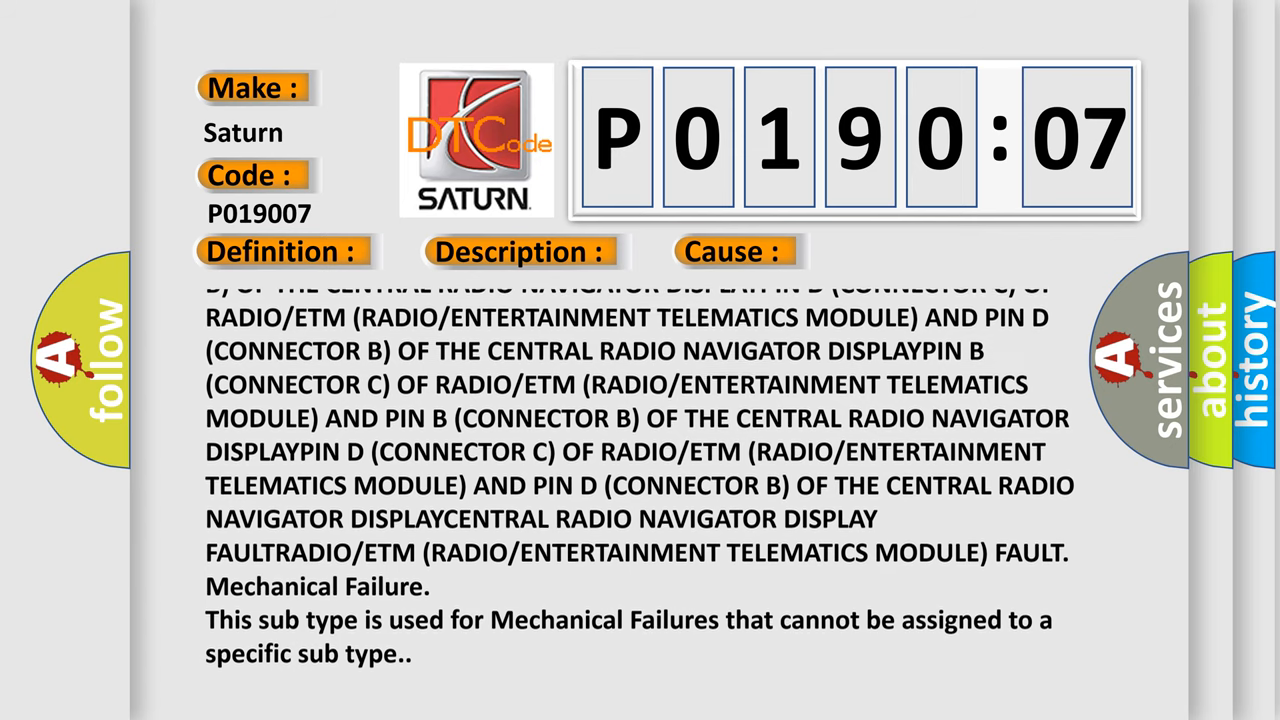
scroll("up", 3)
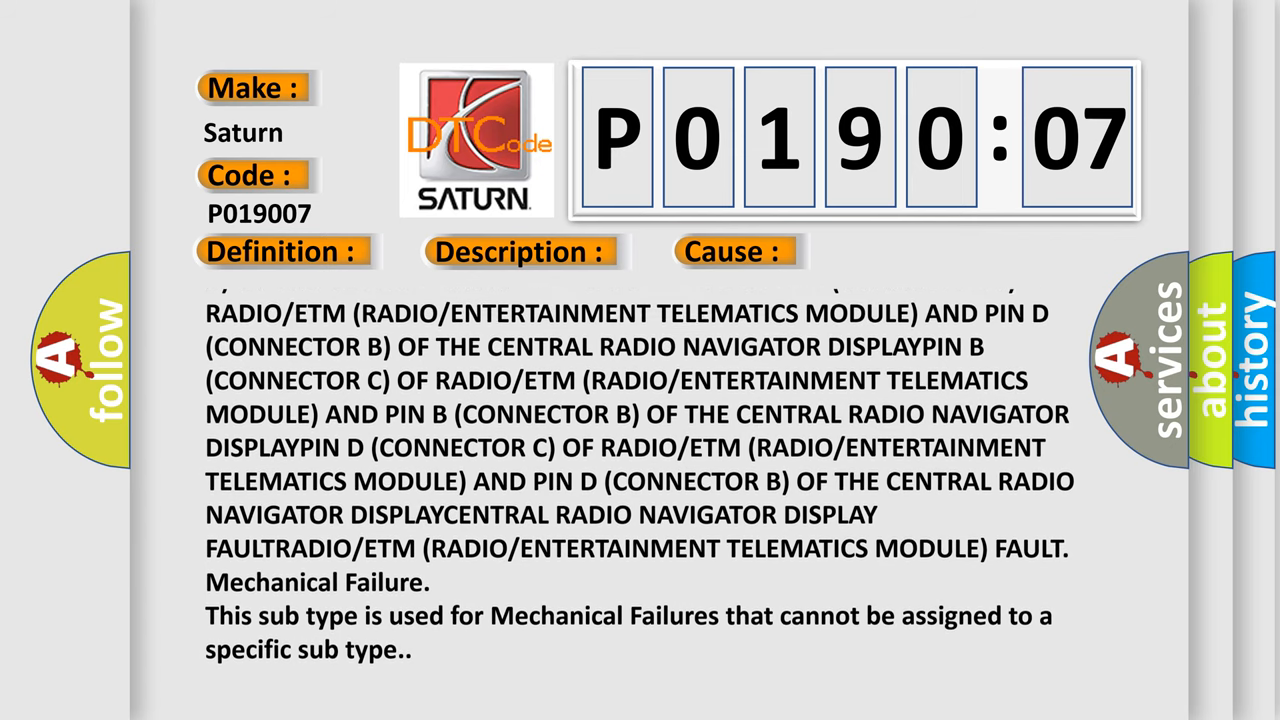